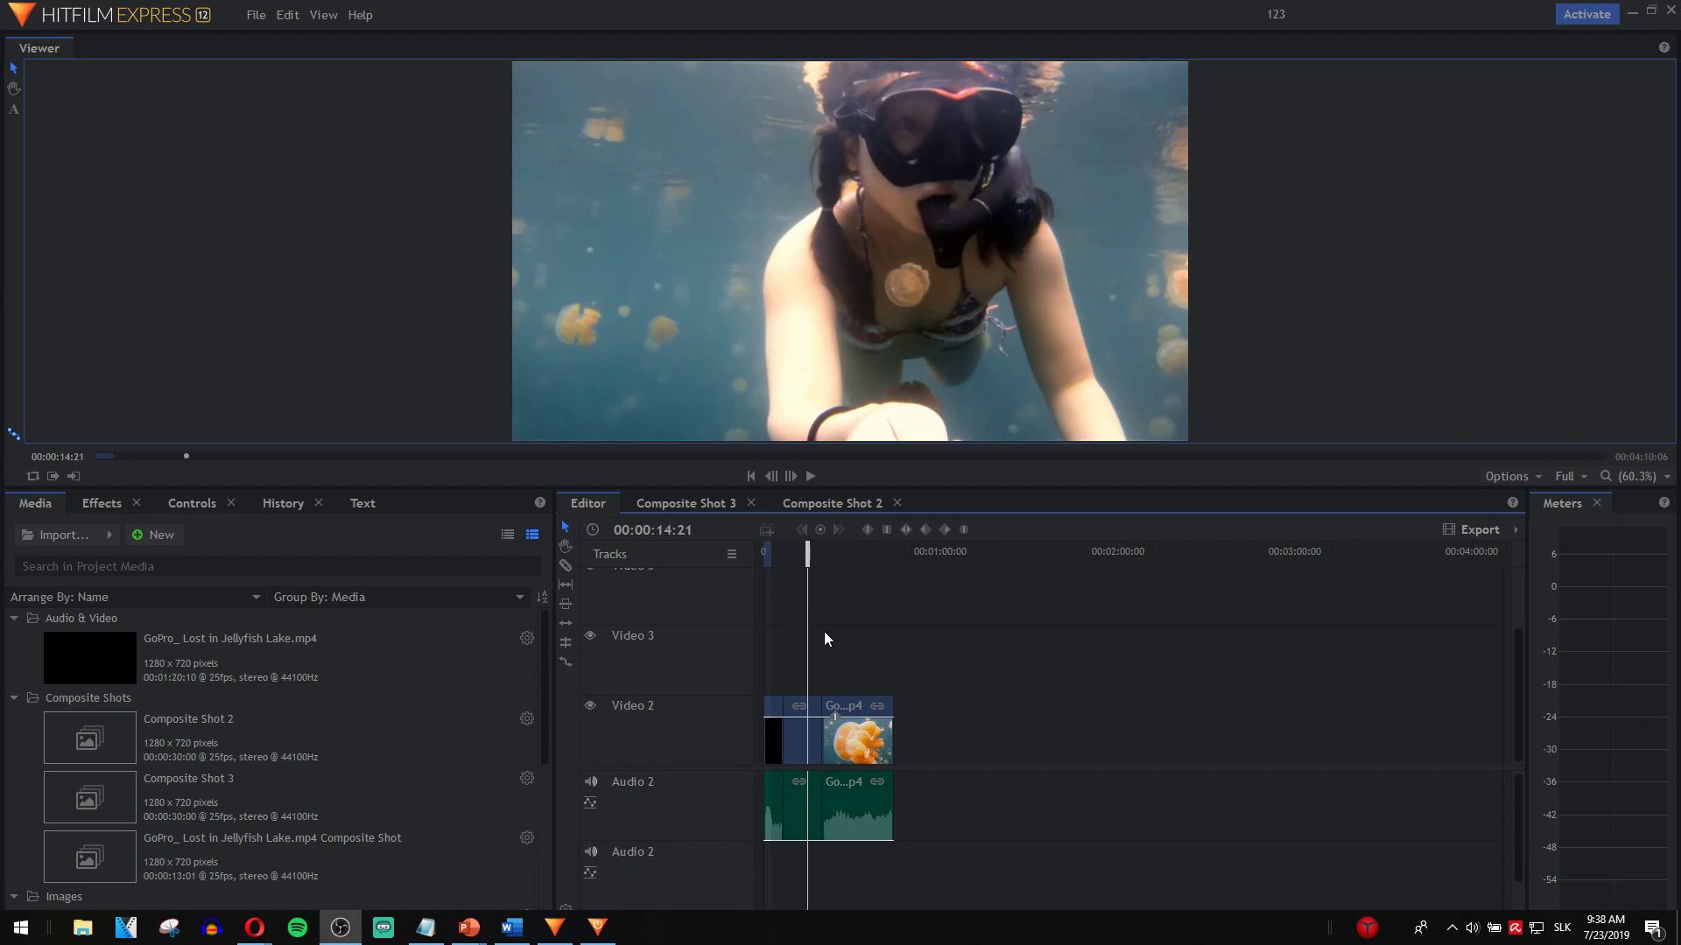
pyautogui.moveTo(815, 632)
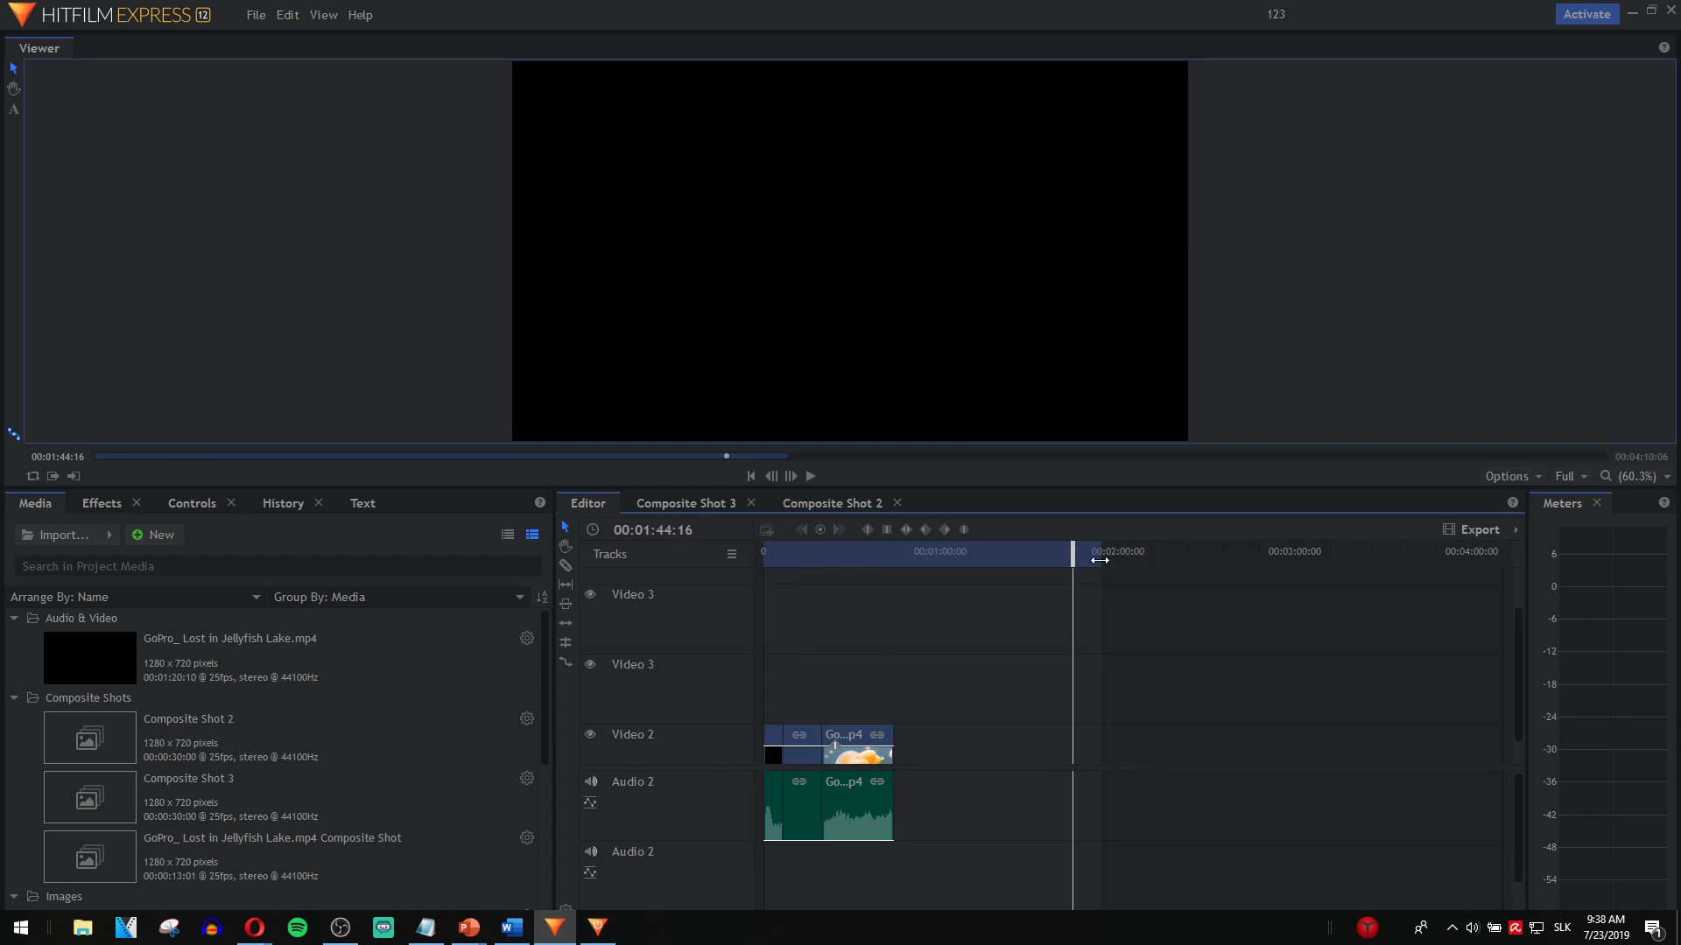
# Select the GoPro clip and scrub the playhead between its start, one and two seconds to test looping
pyautogui.moveTo(1073, 551); pyautogui.dragTo(1017, 551)
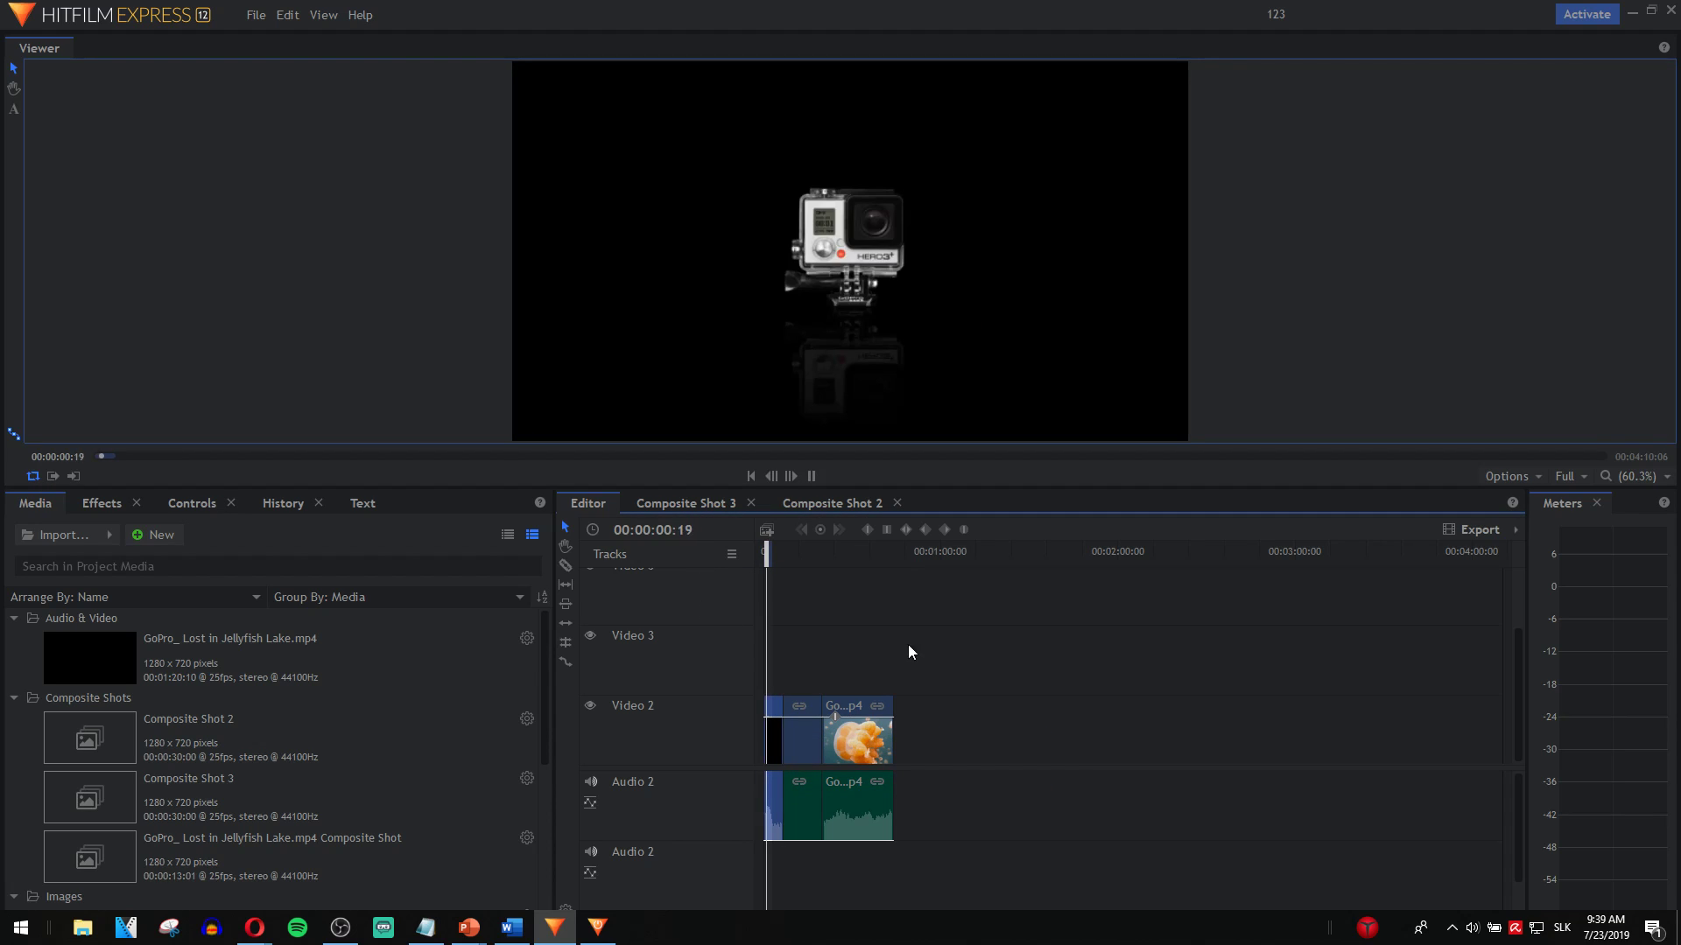
pyautogui.click(846, 739)
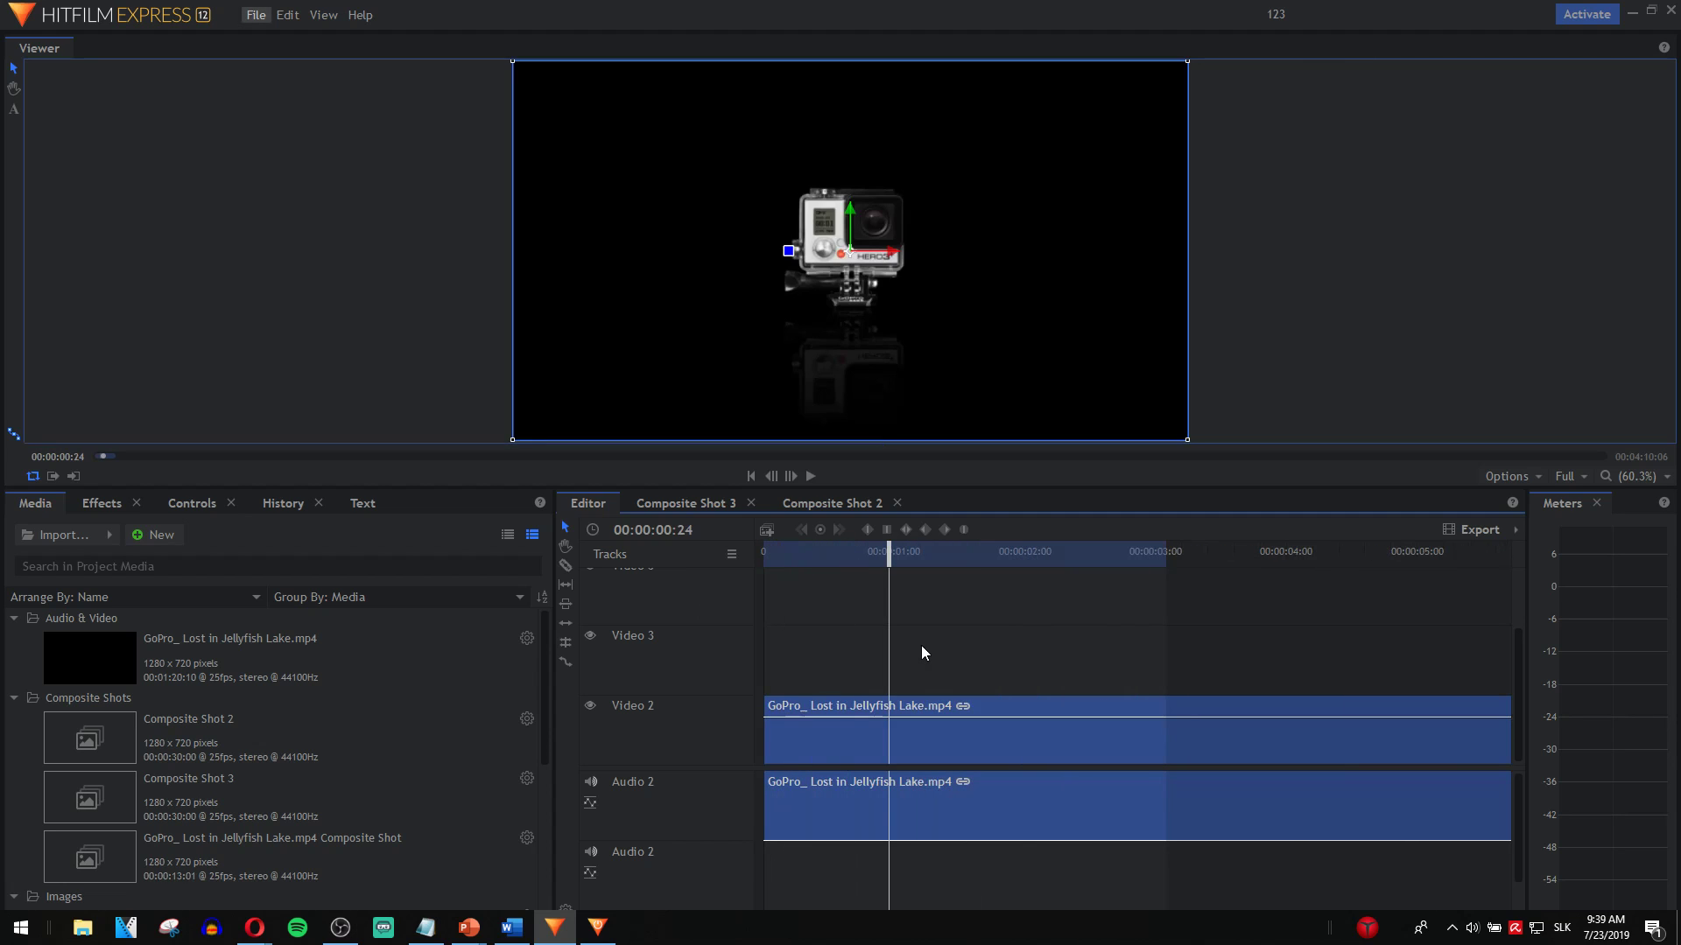
pyautogui.click(791, 476)
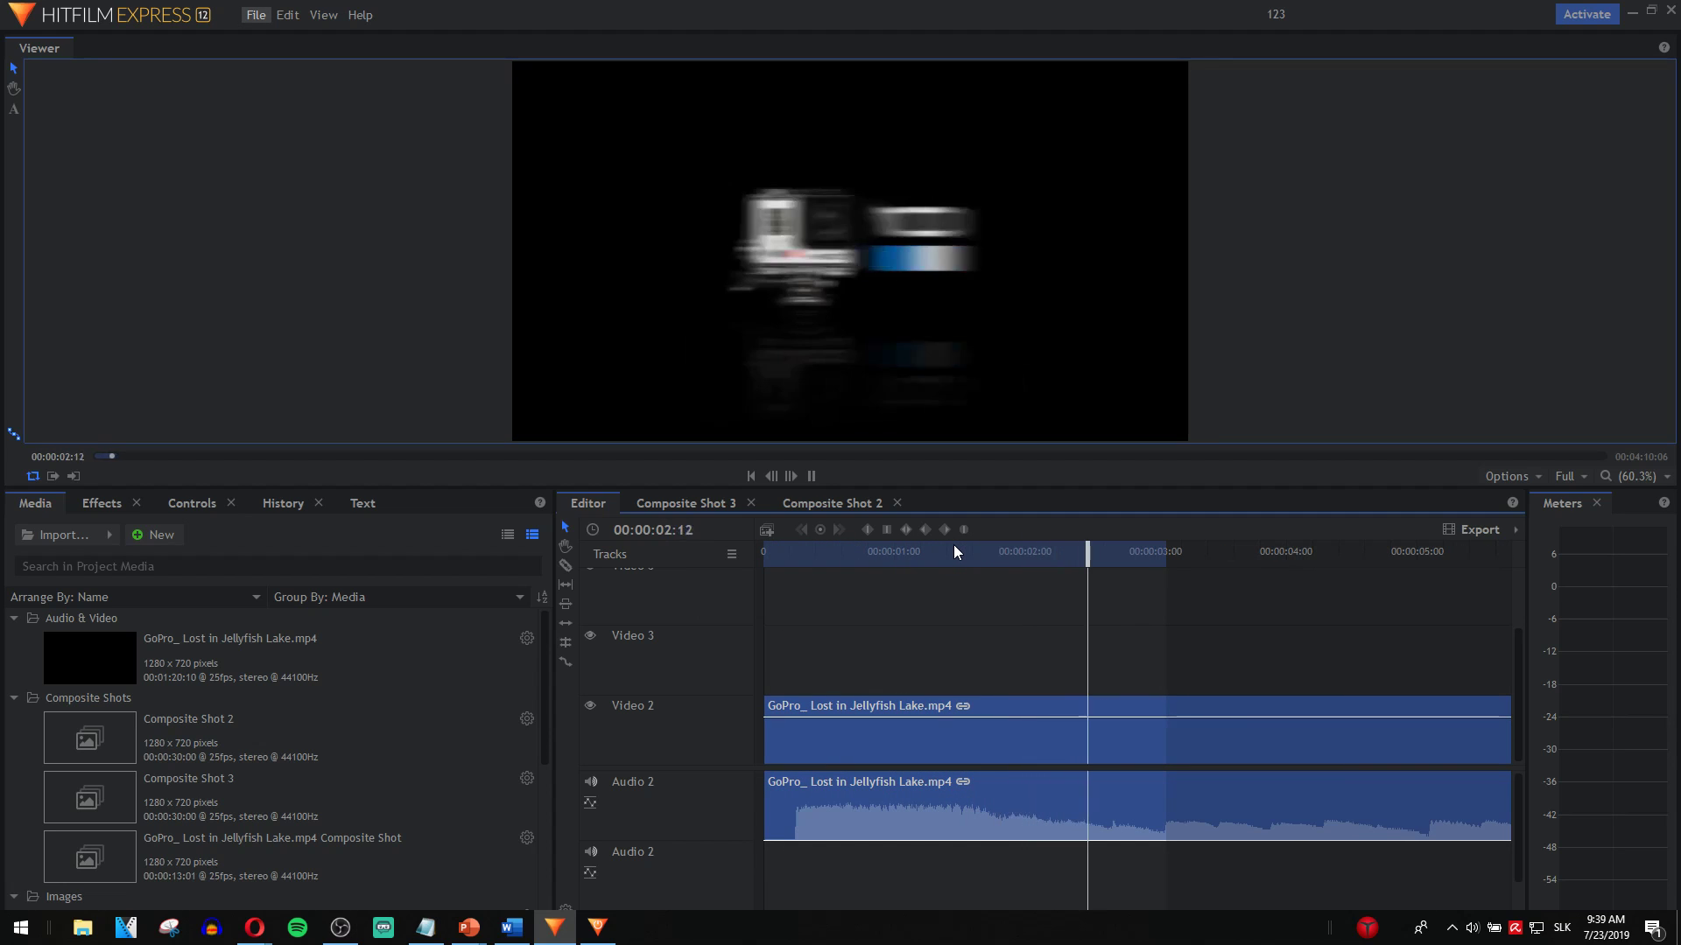
pyautogui.click(930, 551)
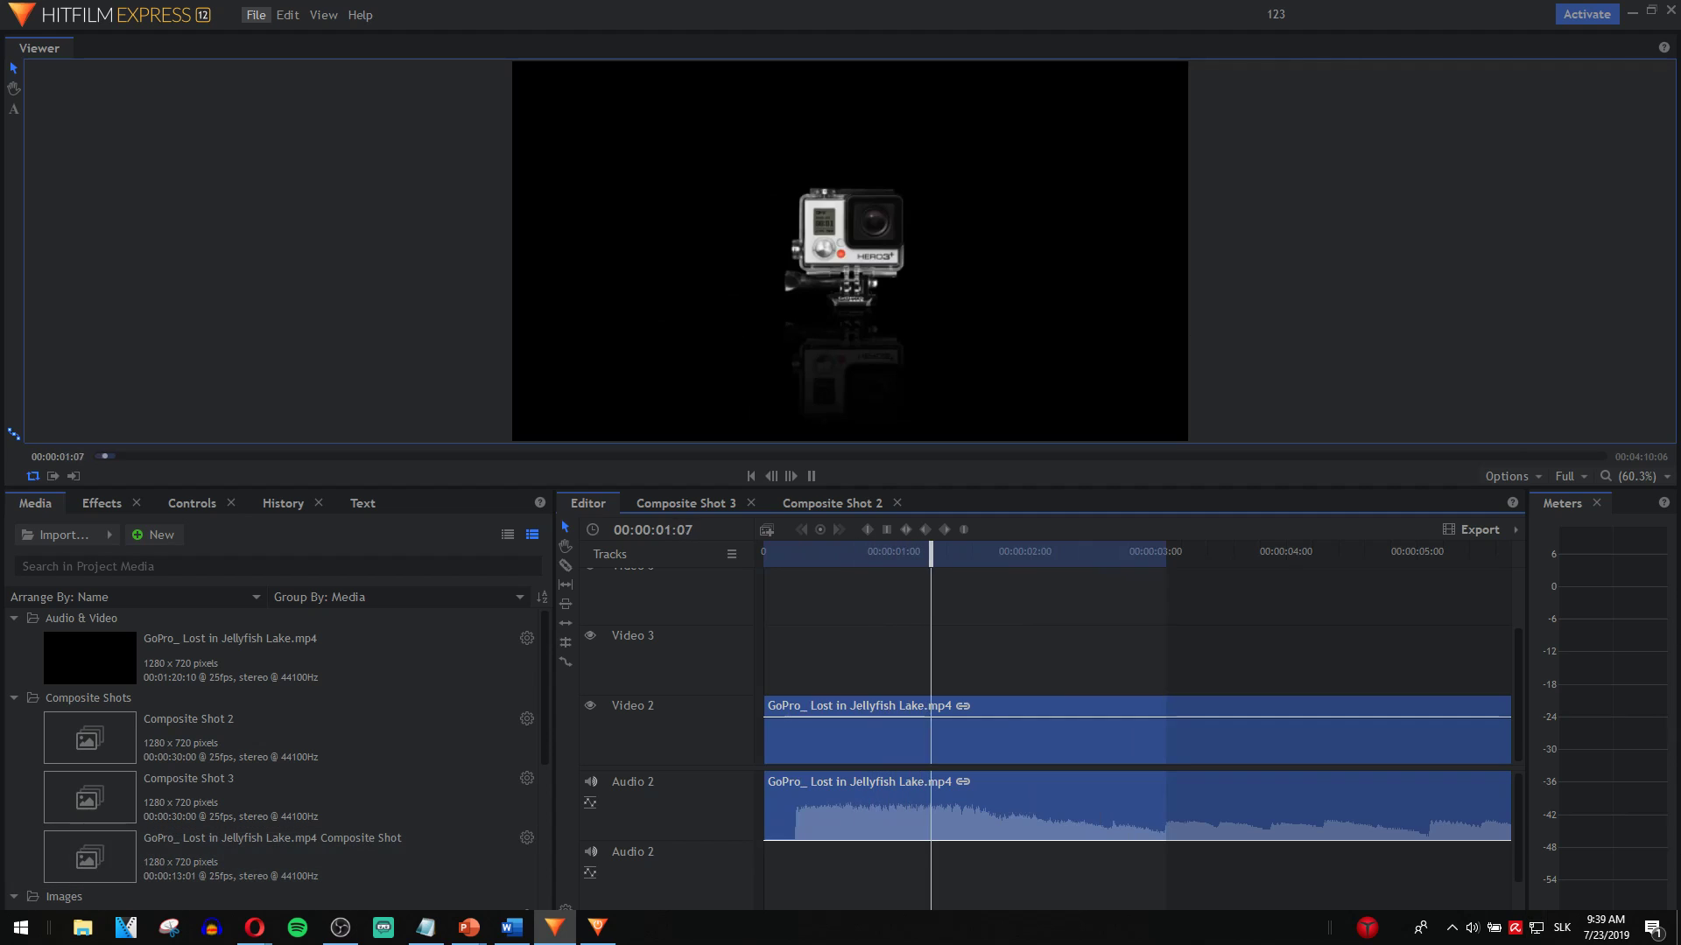
pyautogui.click(750, 477)
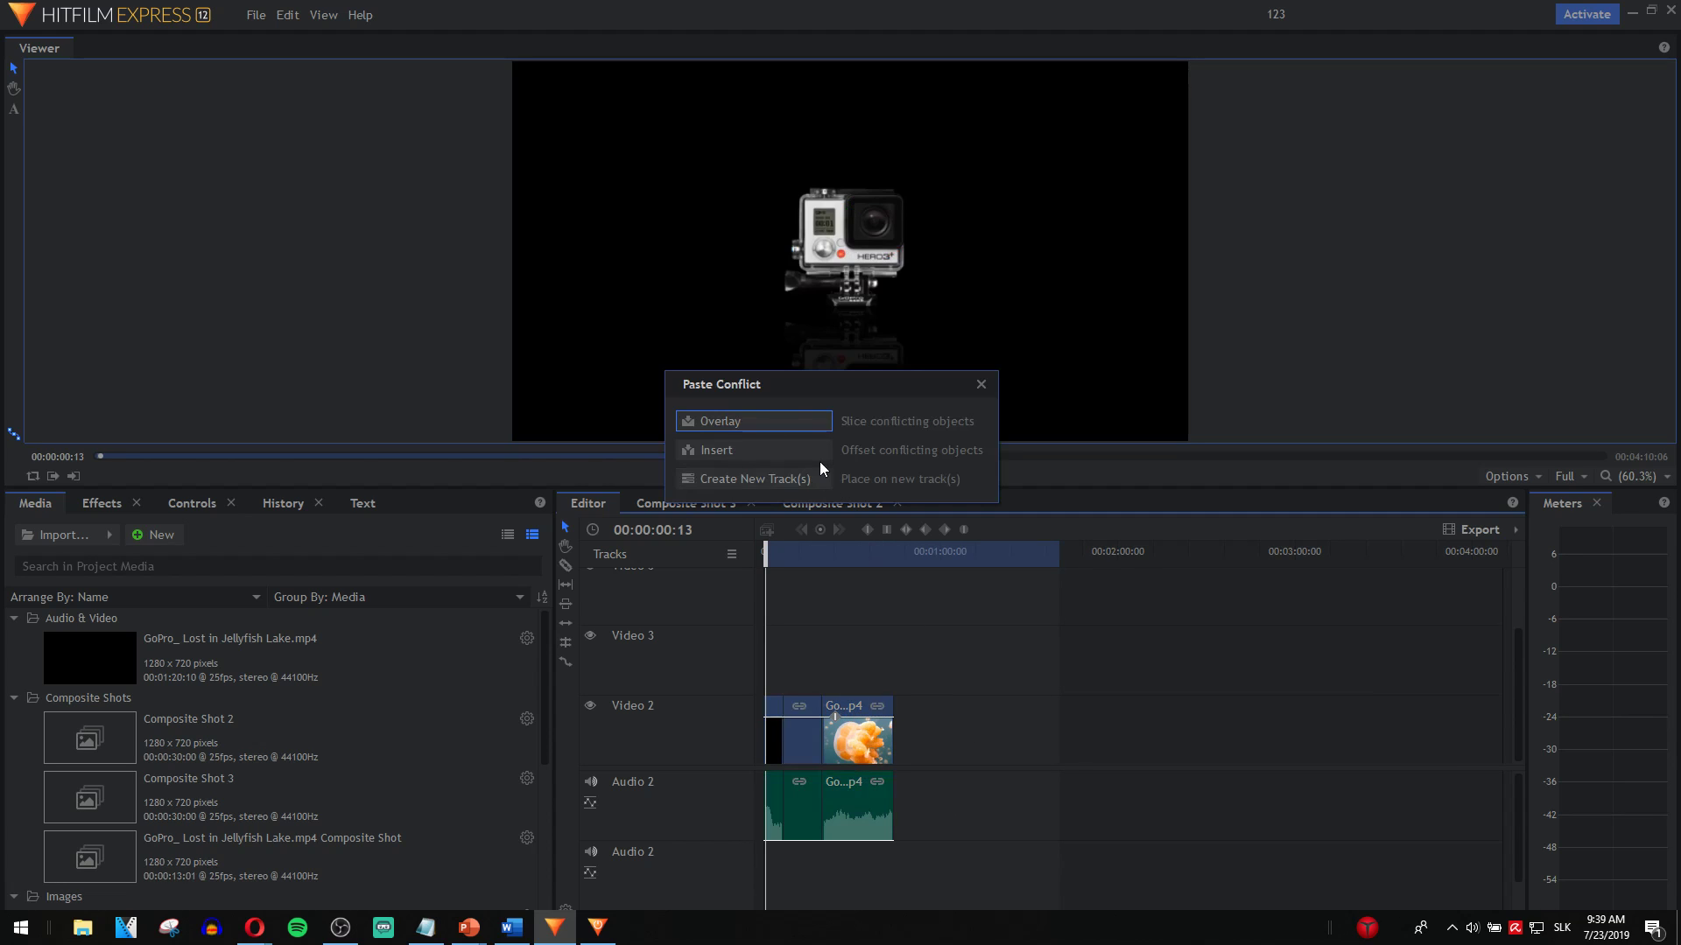
pyautogui.moveTo(750, 449)
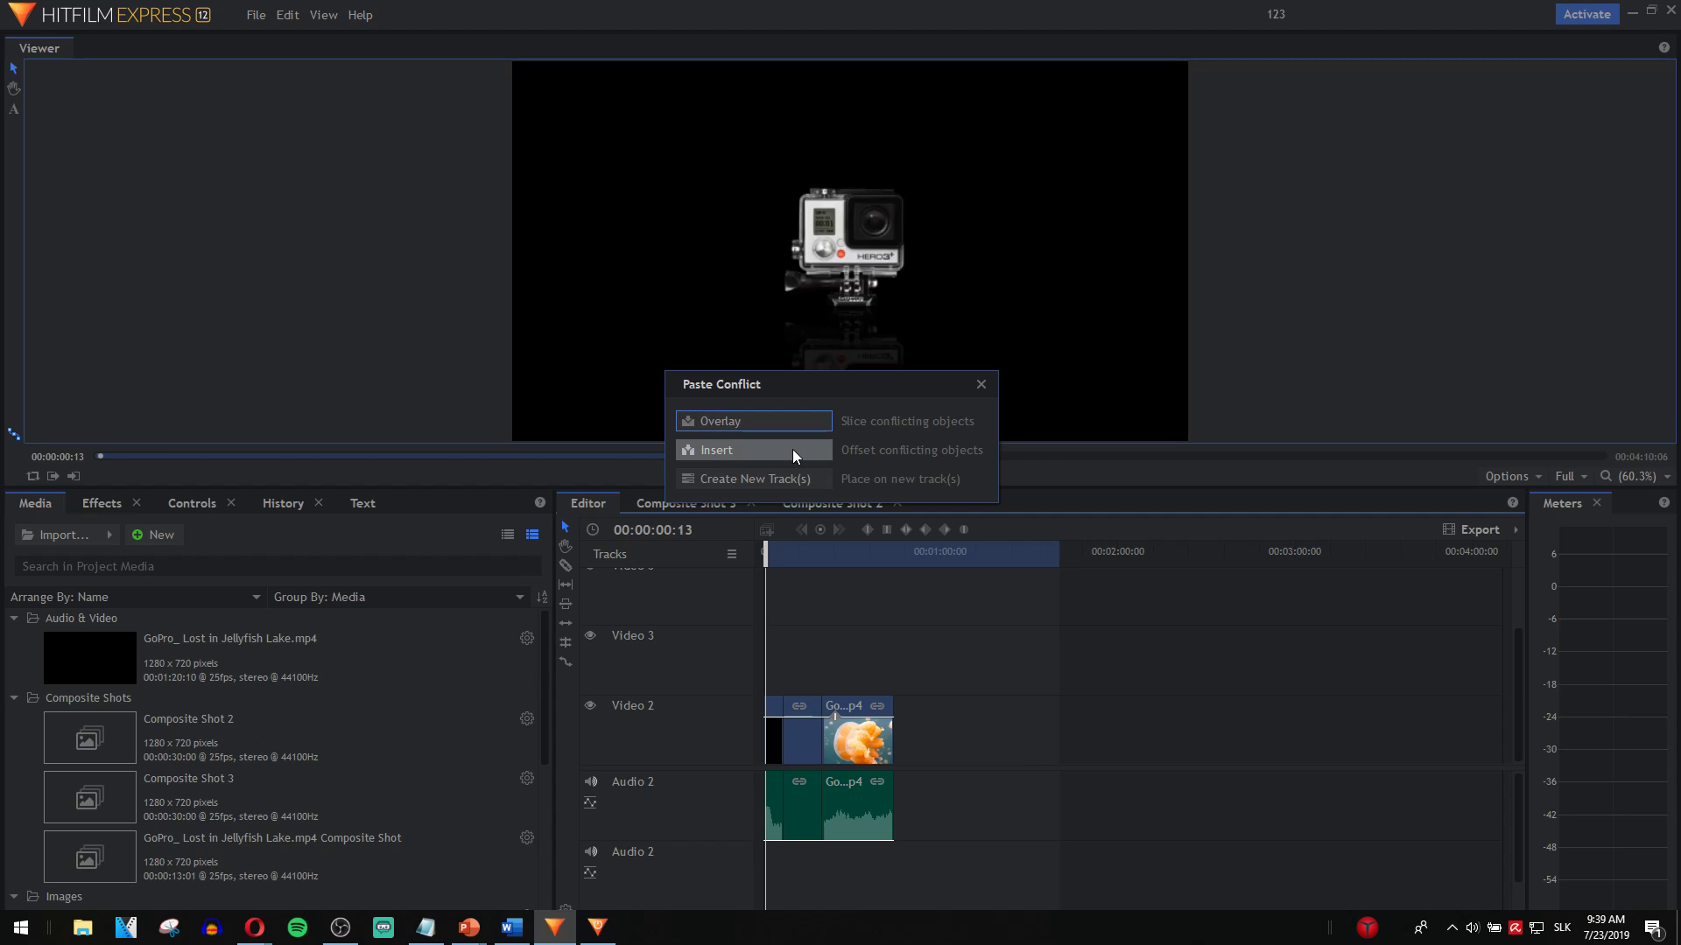
# Choose Insert so the pasted GoPro copy pushes conflicting clips later
pyautogui.click(716, 449)
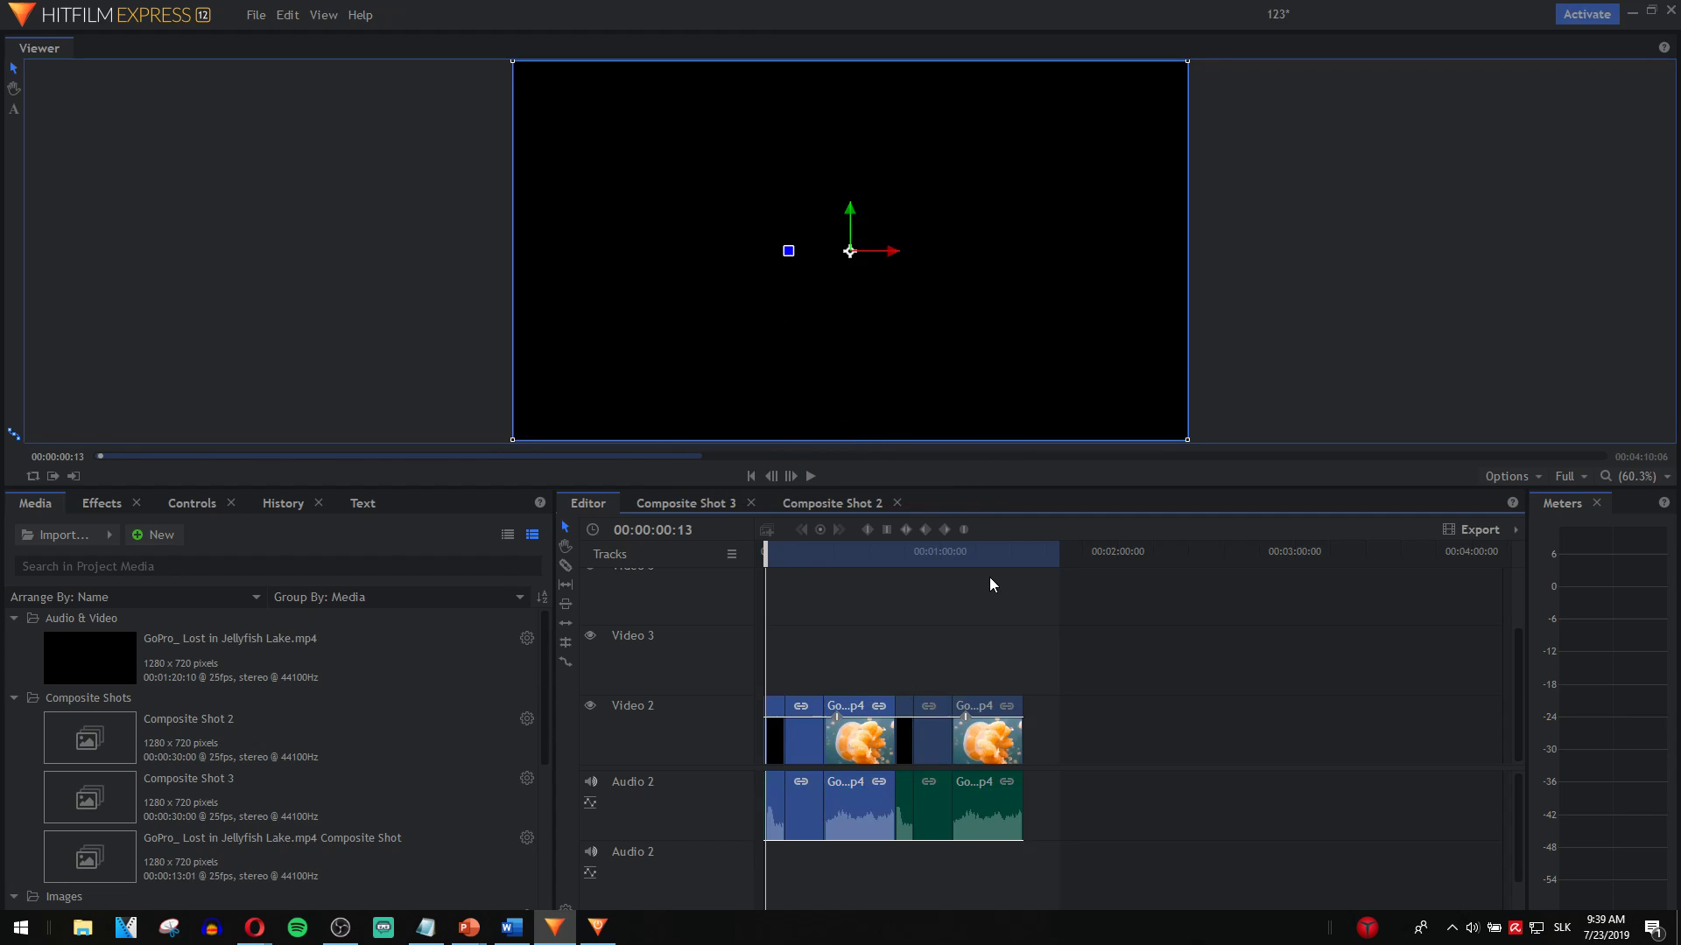